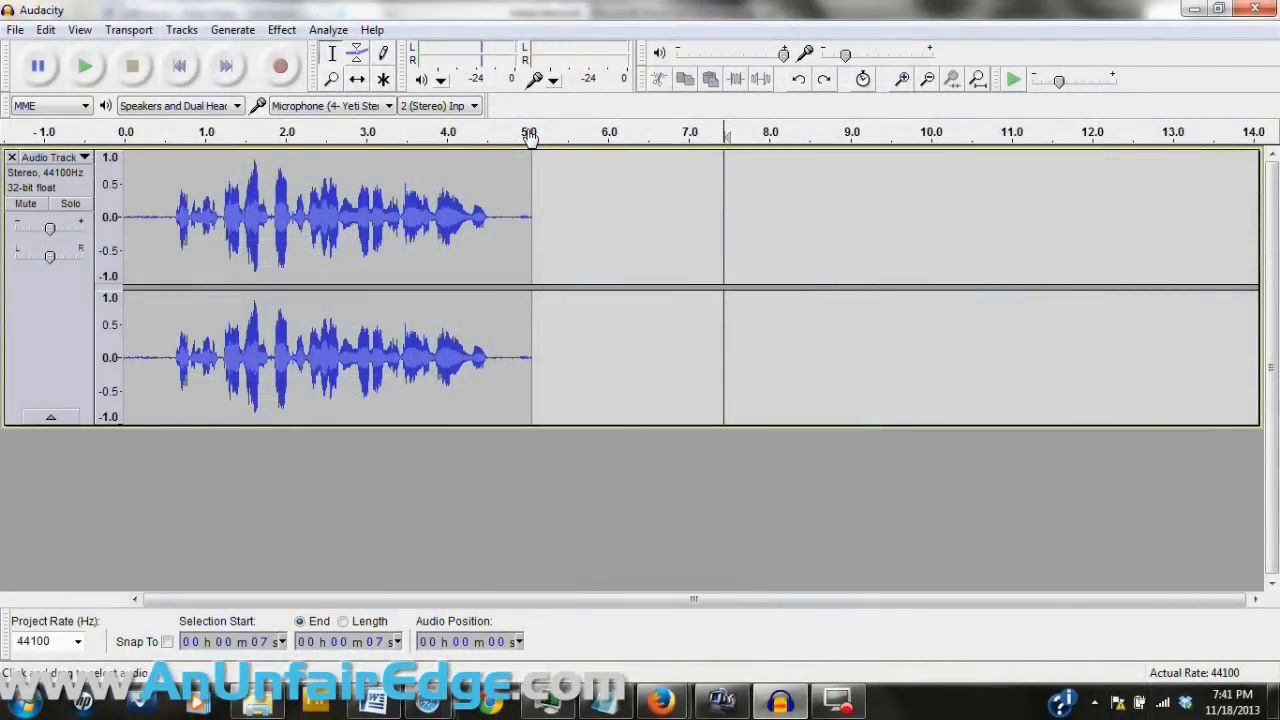
mouse_move(560, 122)
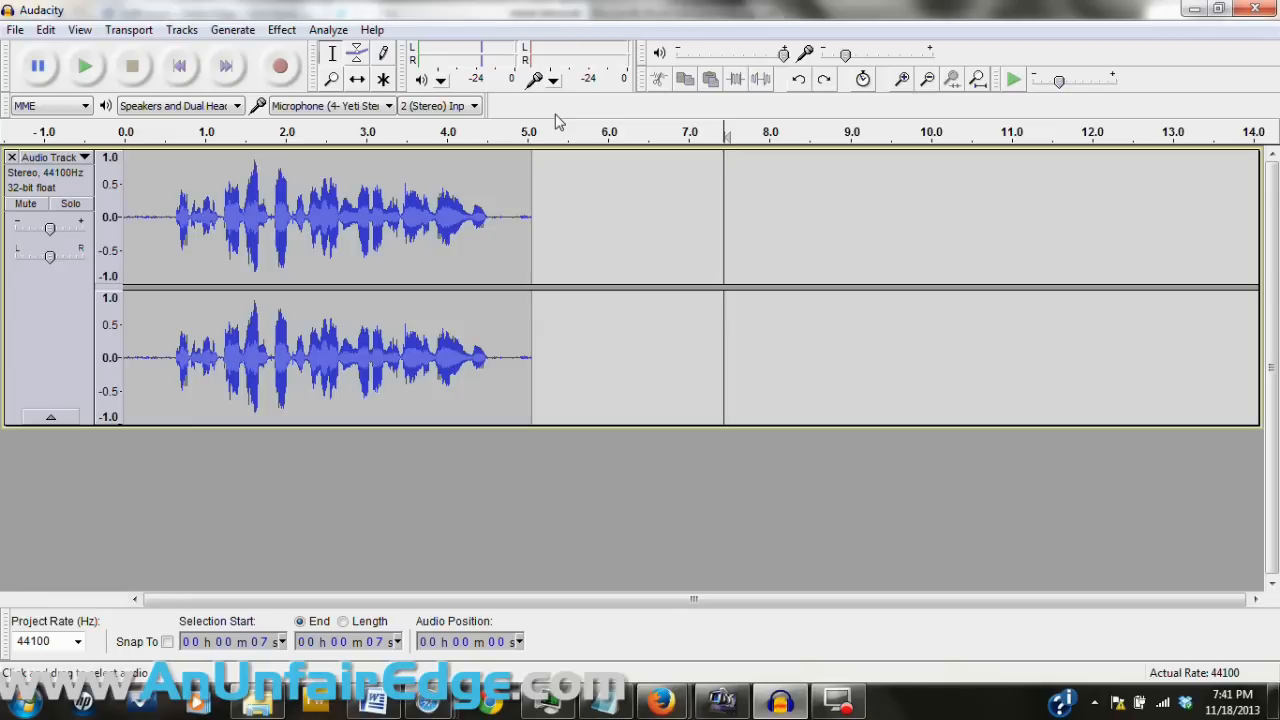
mouse_move(238, 139)
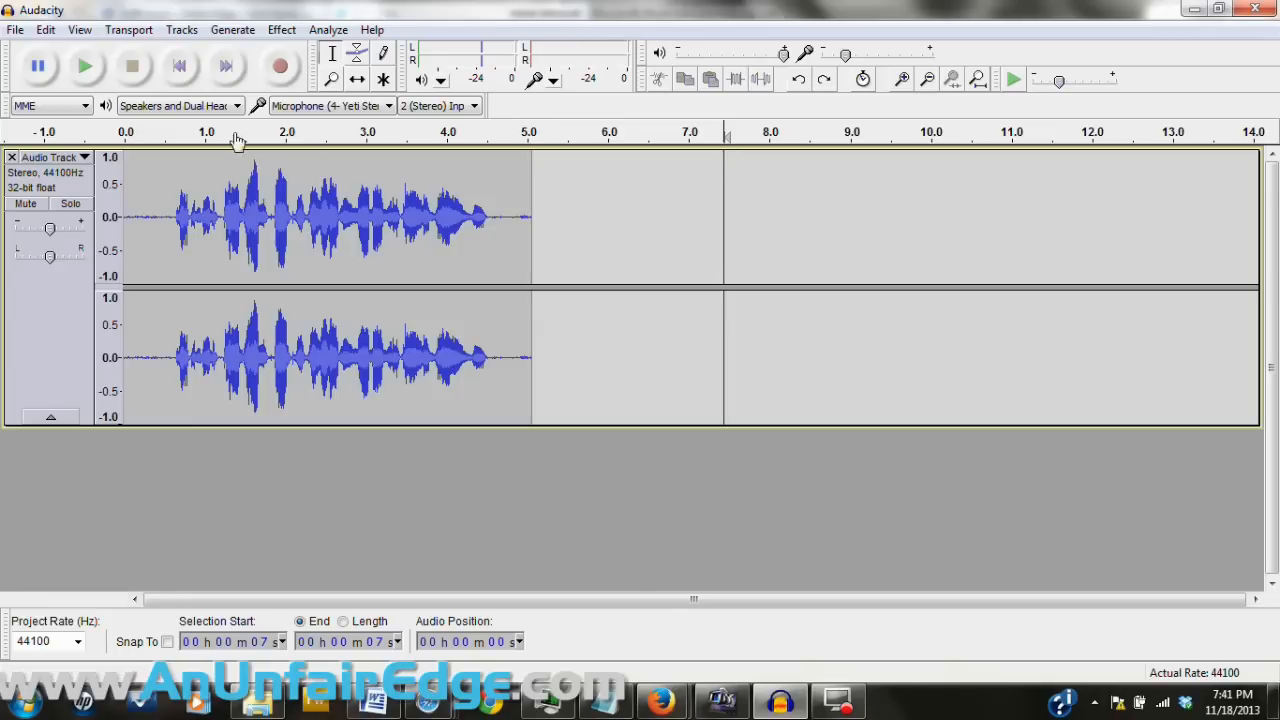
mouse_move(86, 66)
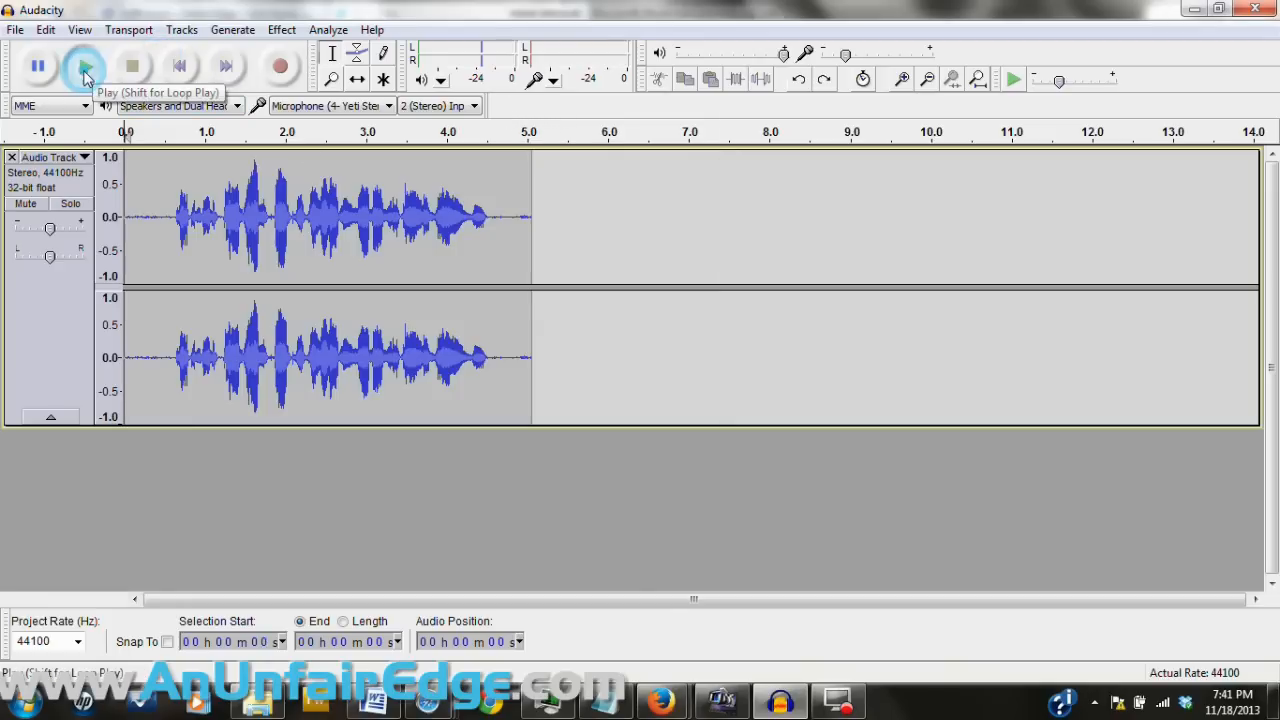
Step: Play the original noisy five-second stereo voice recording from the start
click(85, 66)
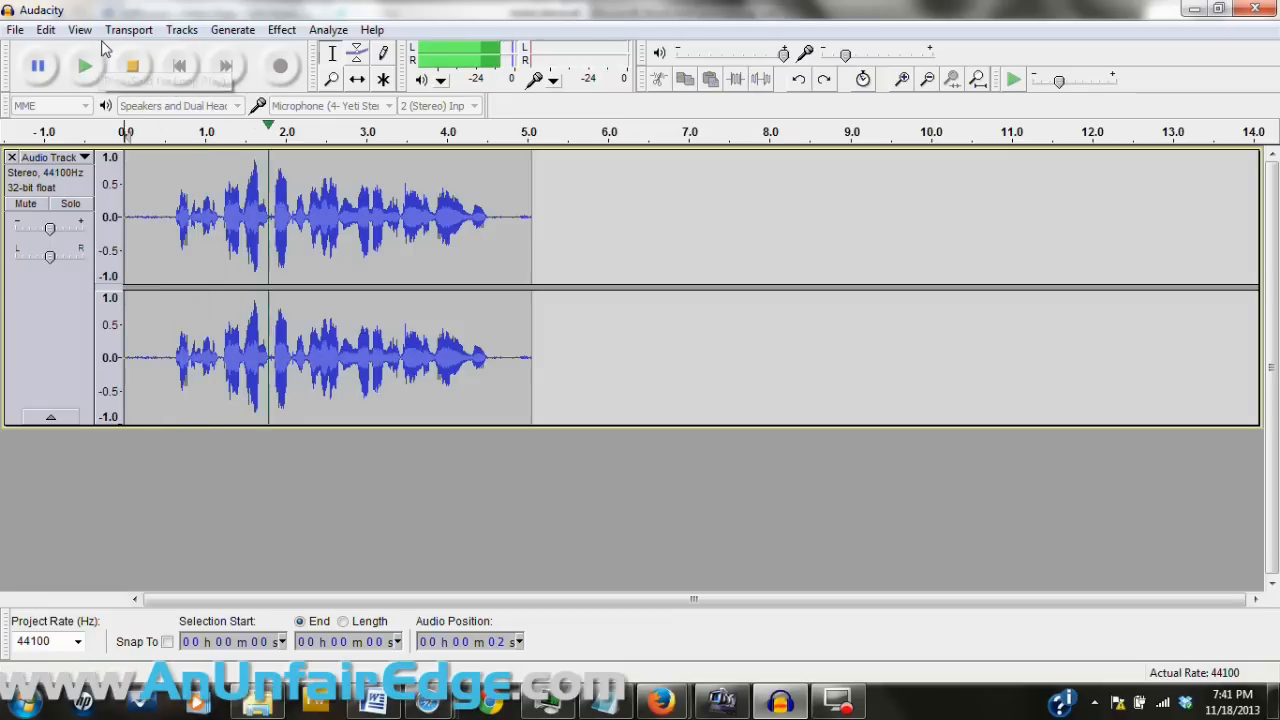
mouse_move(85, 66)
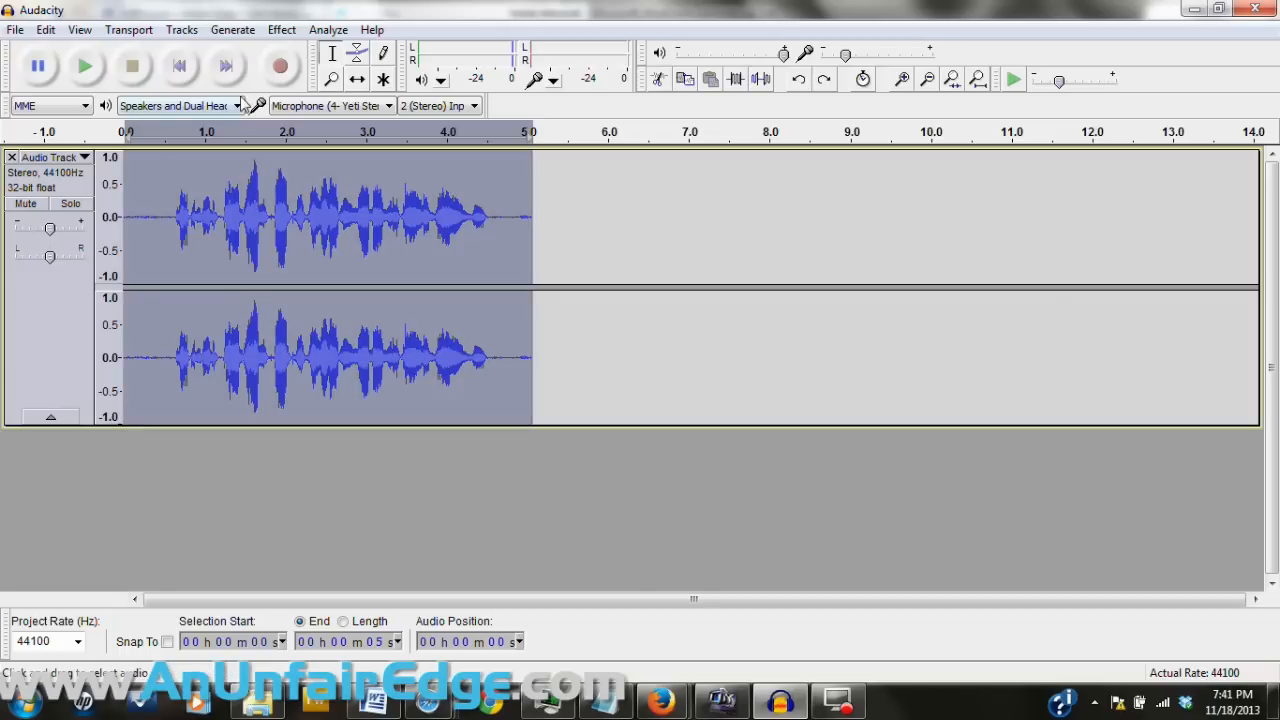
Step: Capture a Noise Removal profile from the entire five-second recording
click(281, 29)
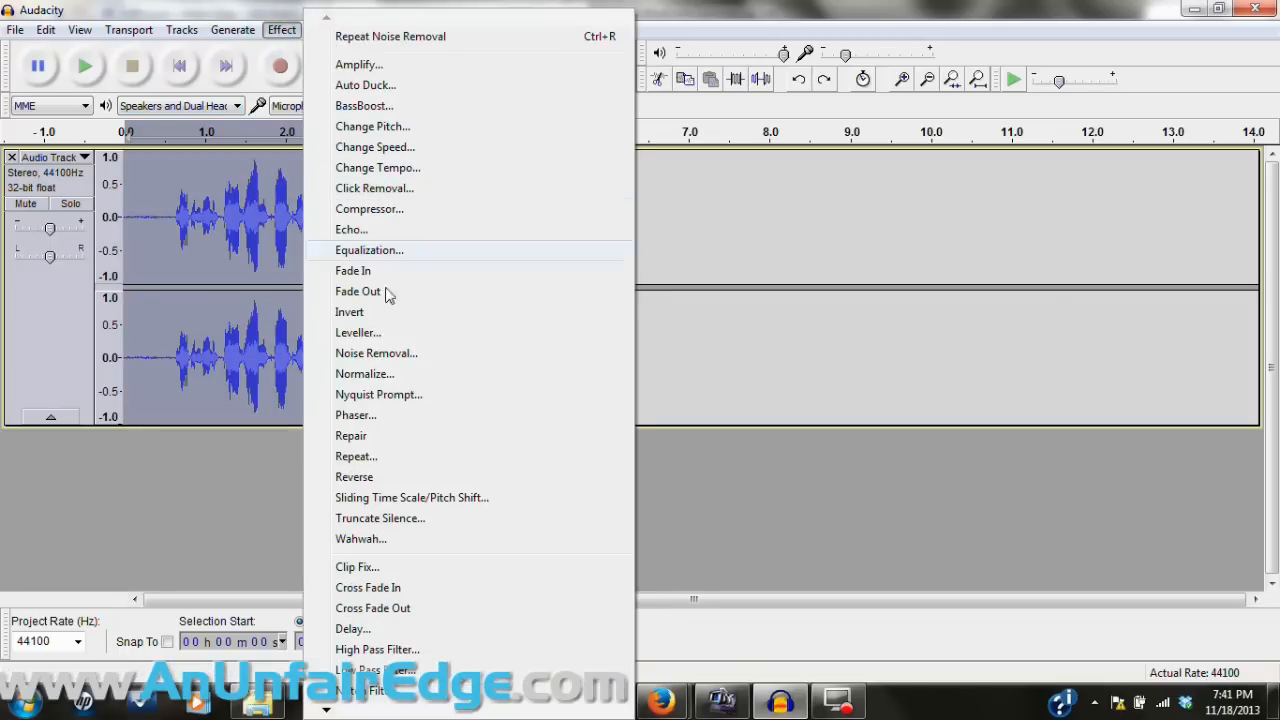
click(376, 353)
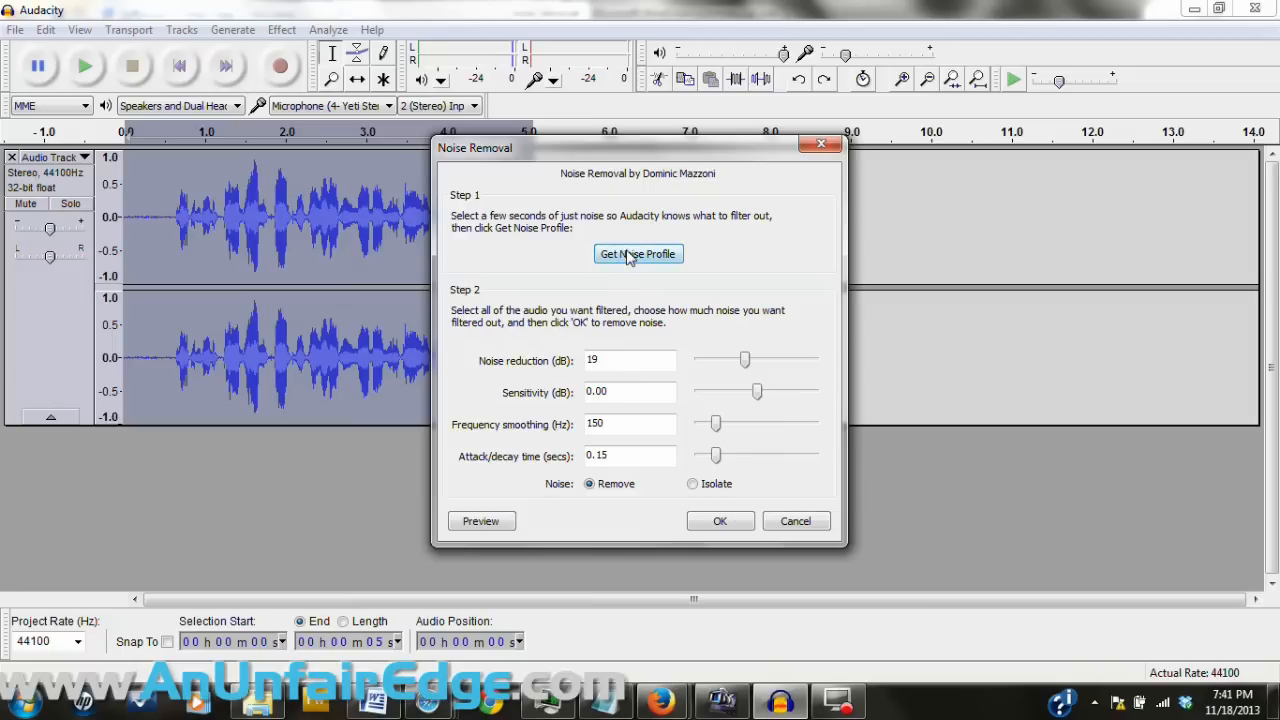
click(638, 253)
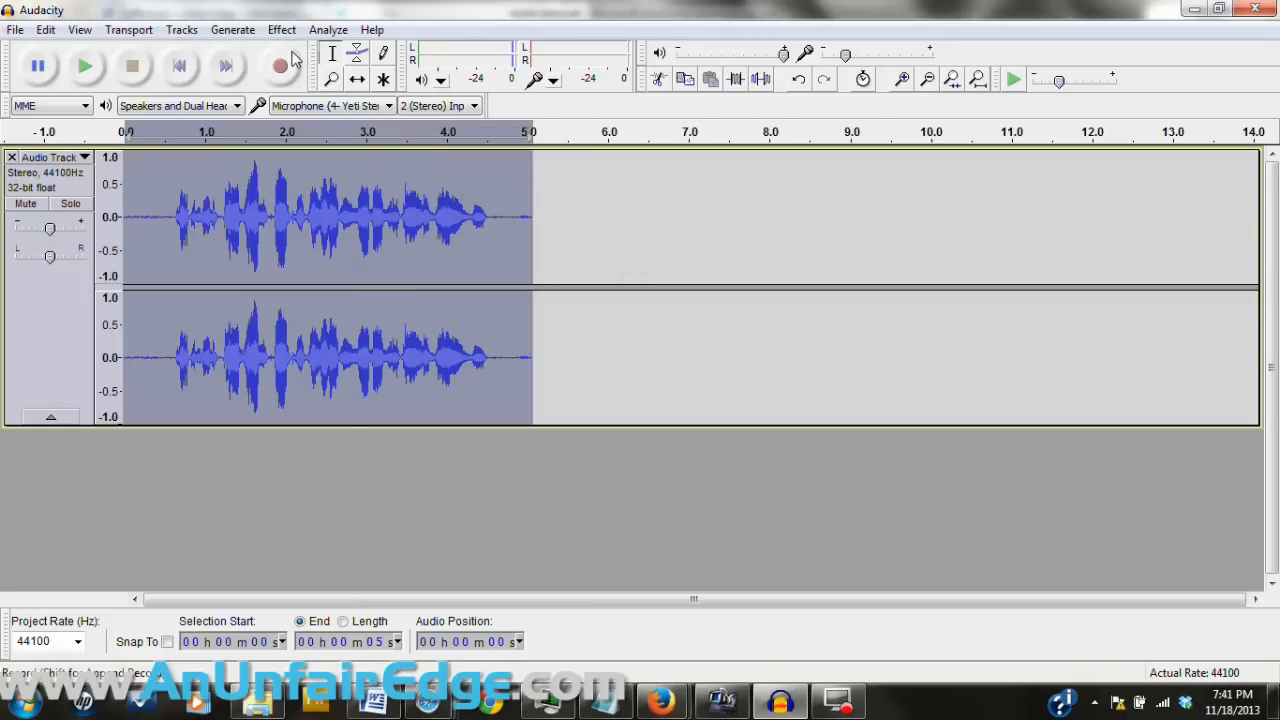
Step: Apply Noise Removal to the whole recording using that full-clip profile
click(281, 29)
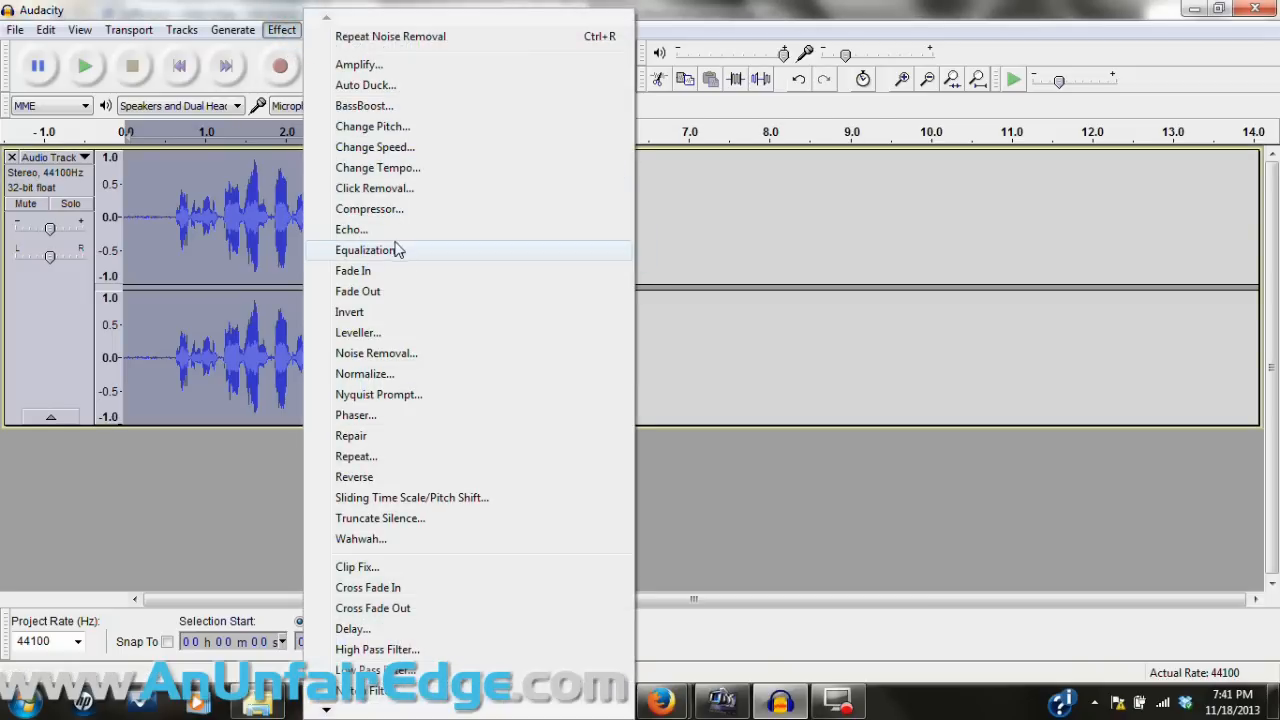
click(376, 353)
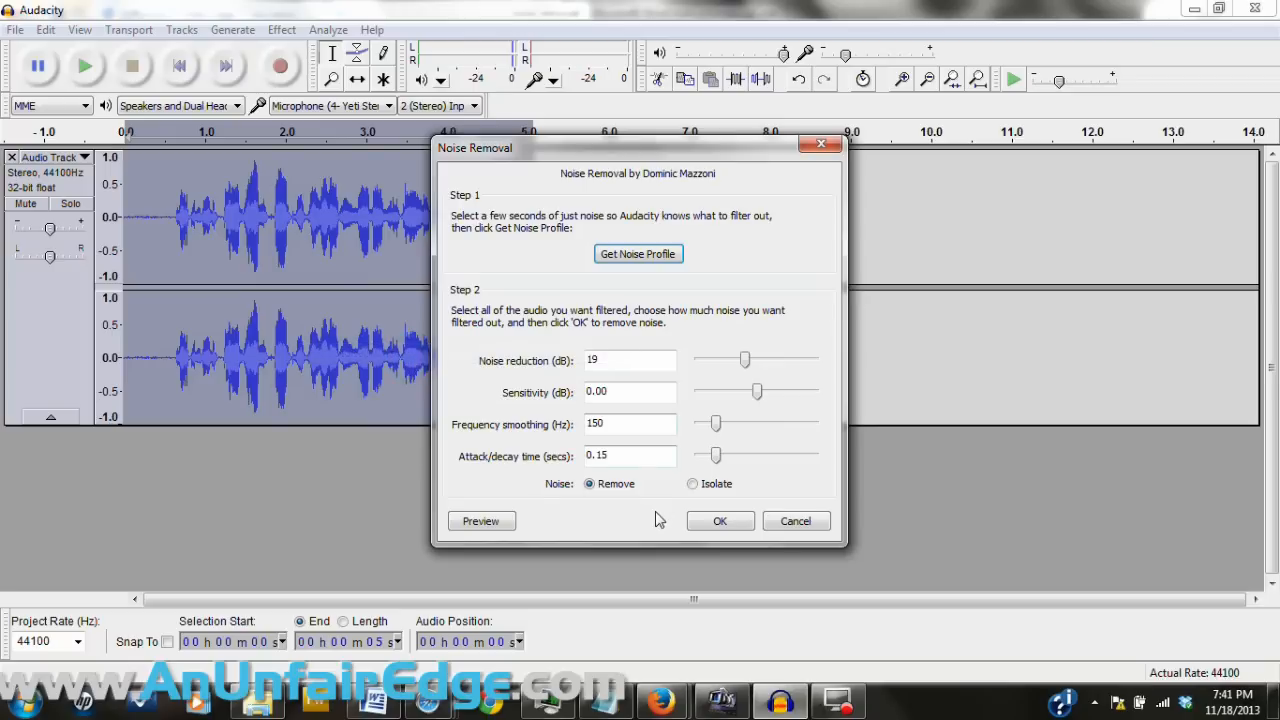
click(719, 520)
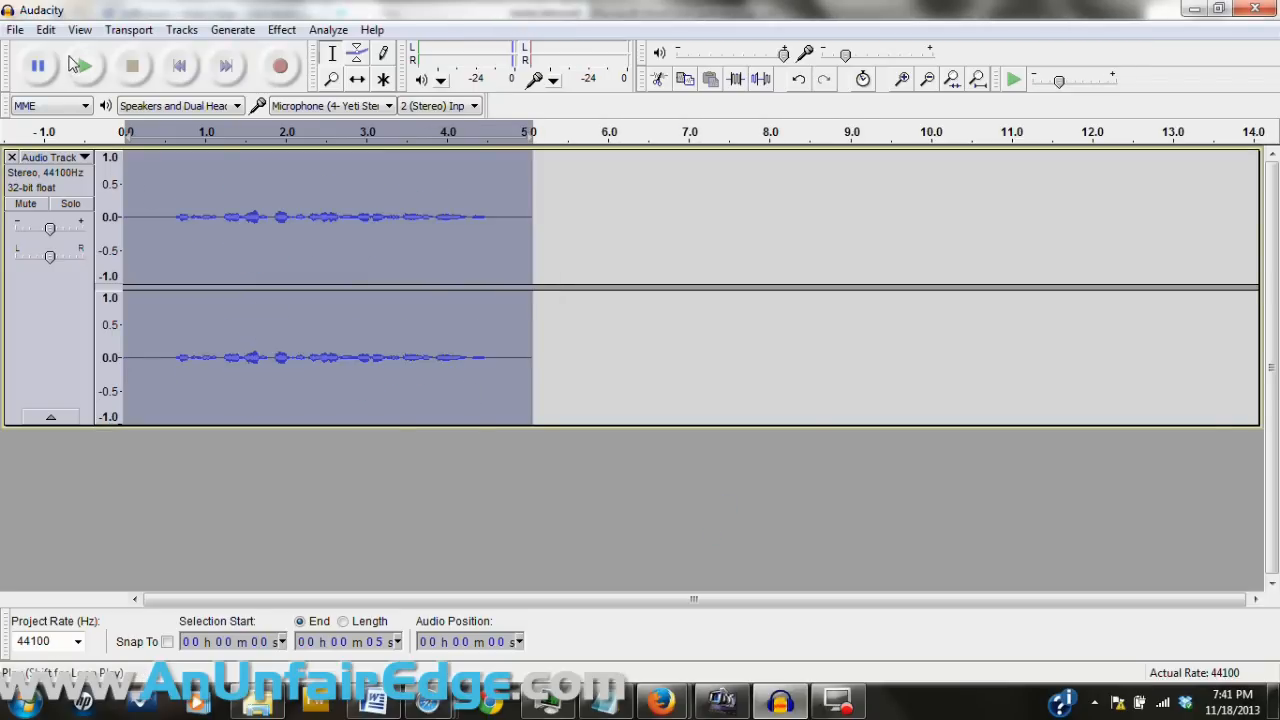
Step: Play the flattened result, then undo Noise Removal to restore the original voice
click(85, 65)
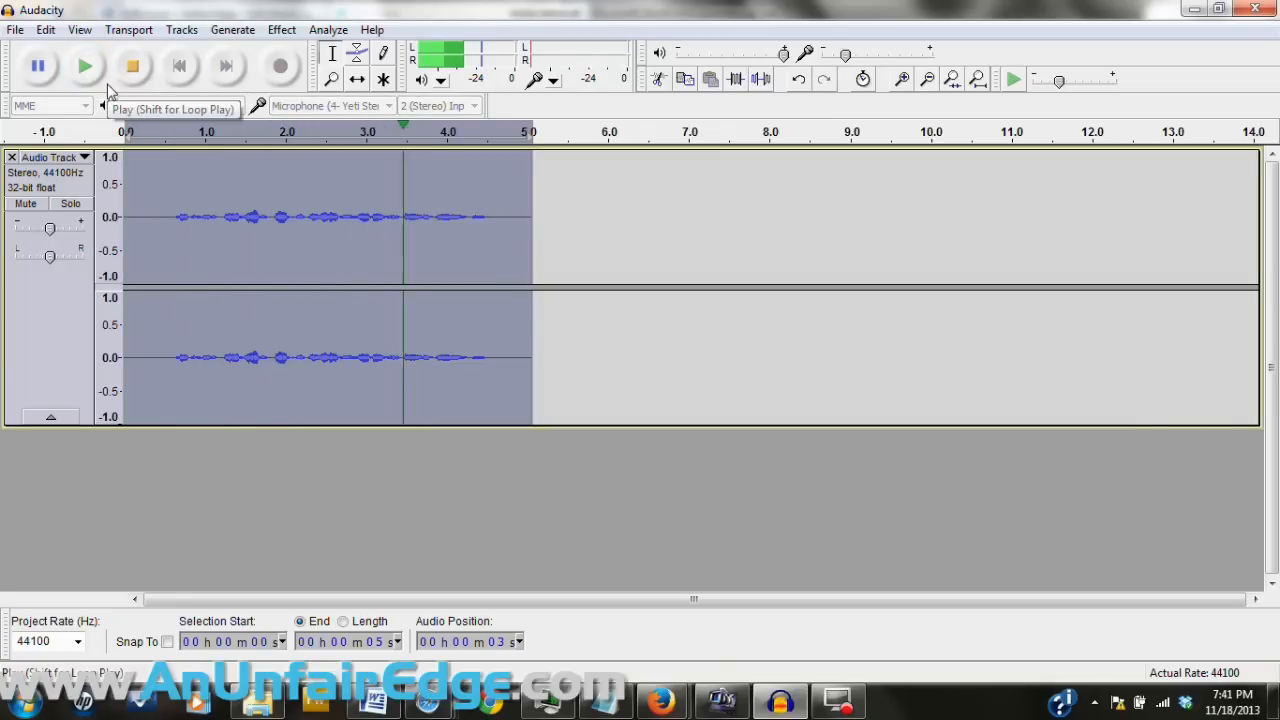
click(131, 66)
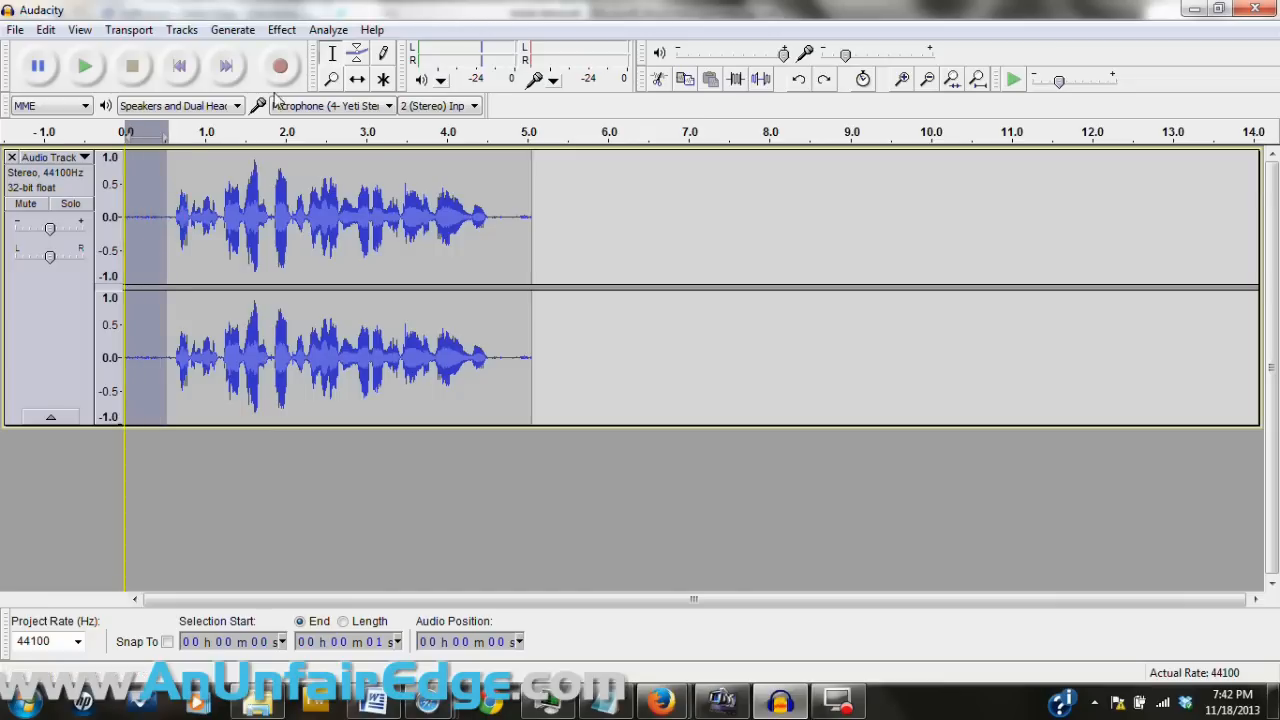
Step: Capture a Noise Removal profile from only the silent half-second lead-in
click(281, 29)
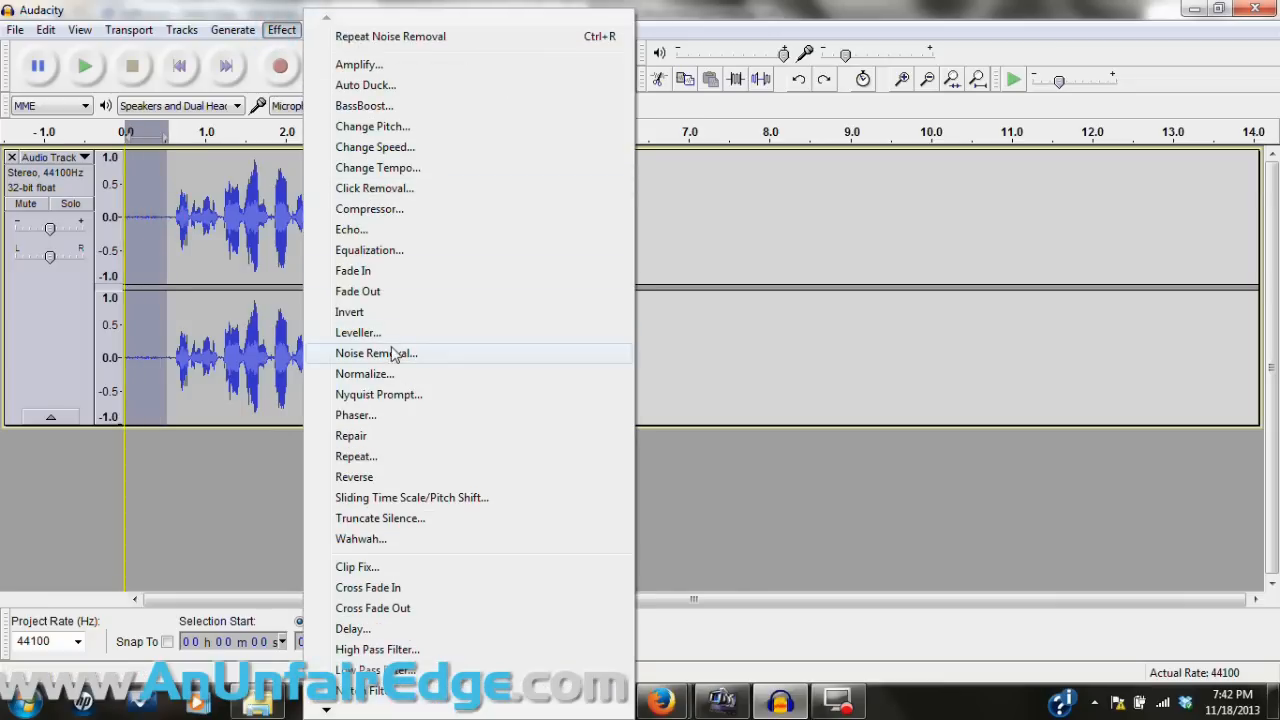
click(375, 353)
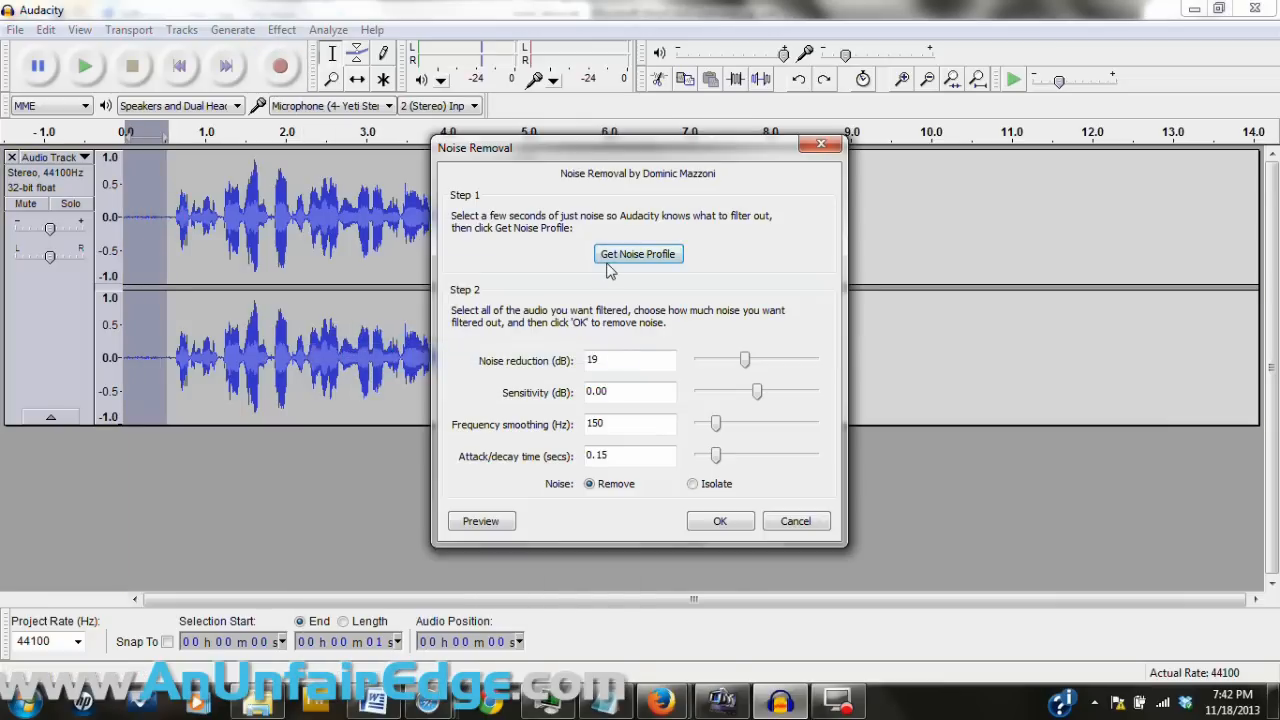
click(719, 520)
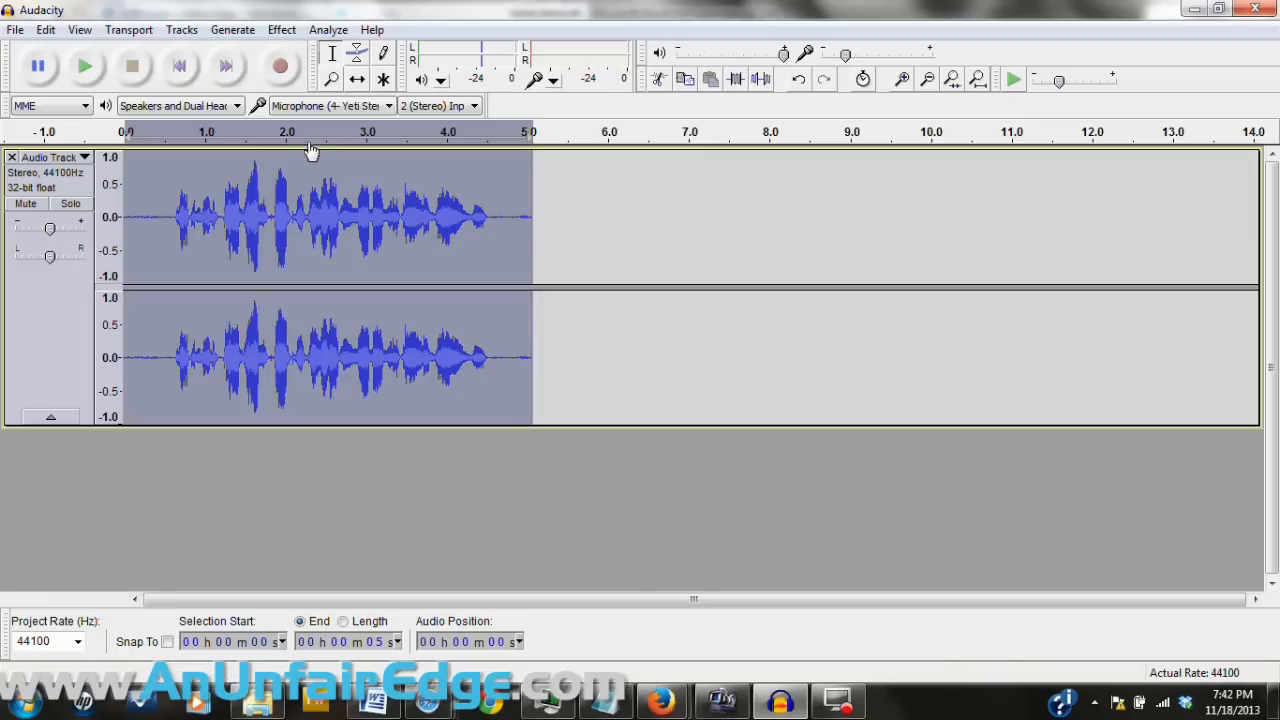
Step: Apply Noise Removal with the lead-in profile to the whole clip and play it
click(281, 29)
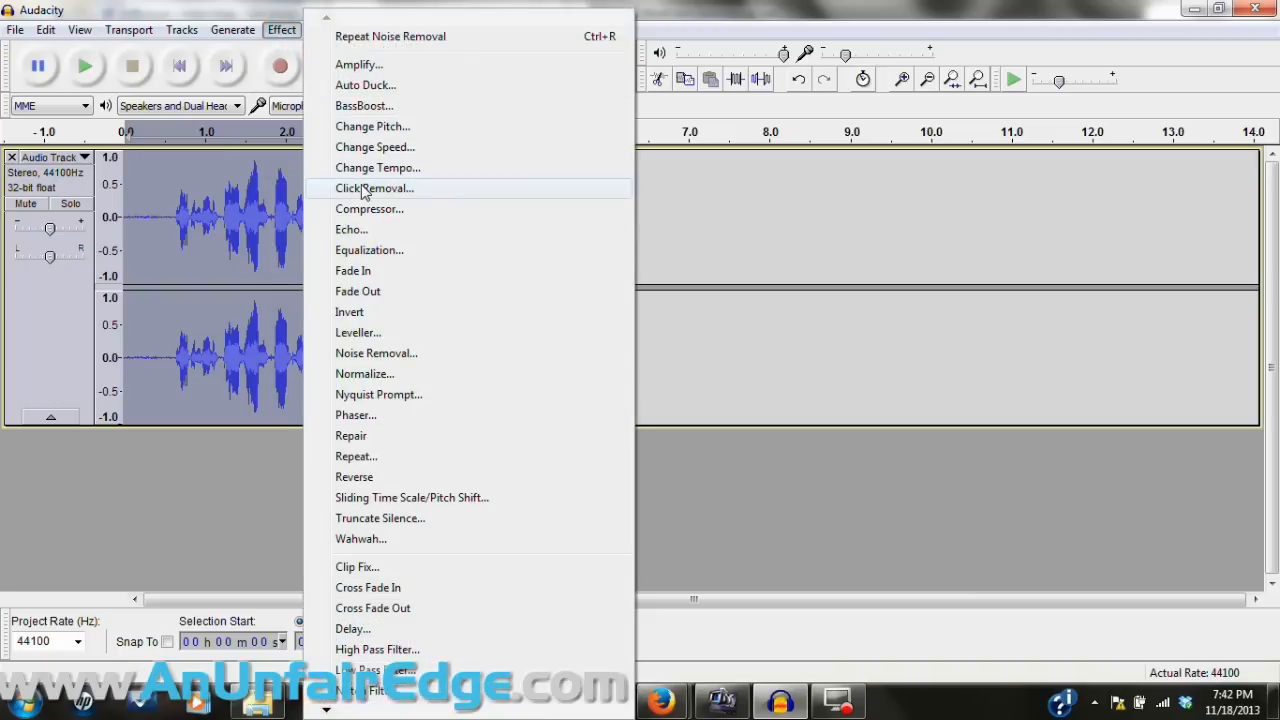
mouse_move(435, 353)
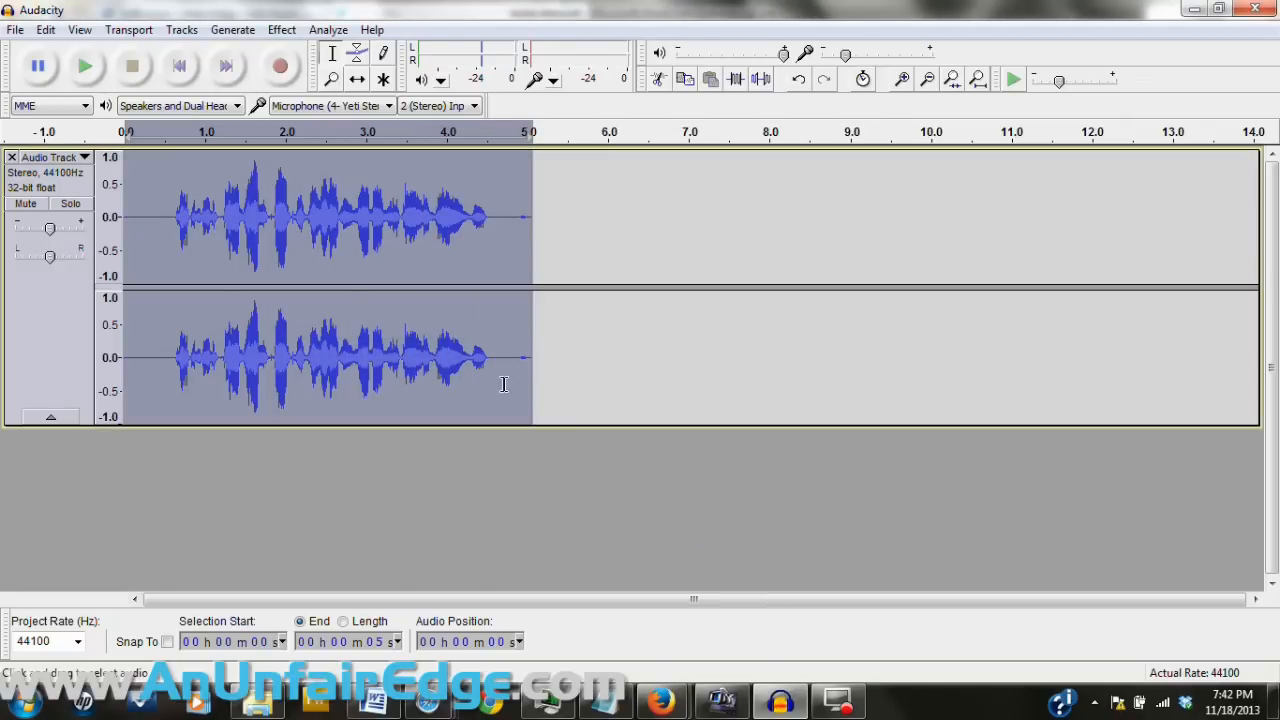
click(85, 65)
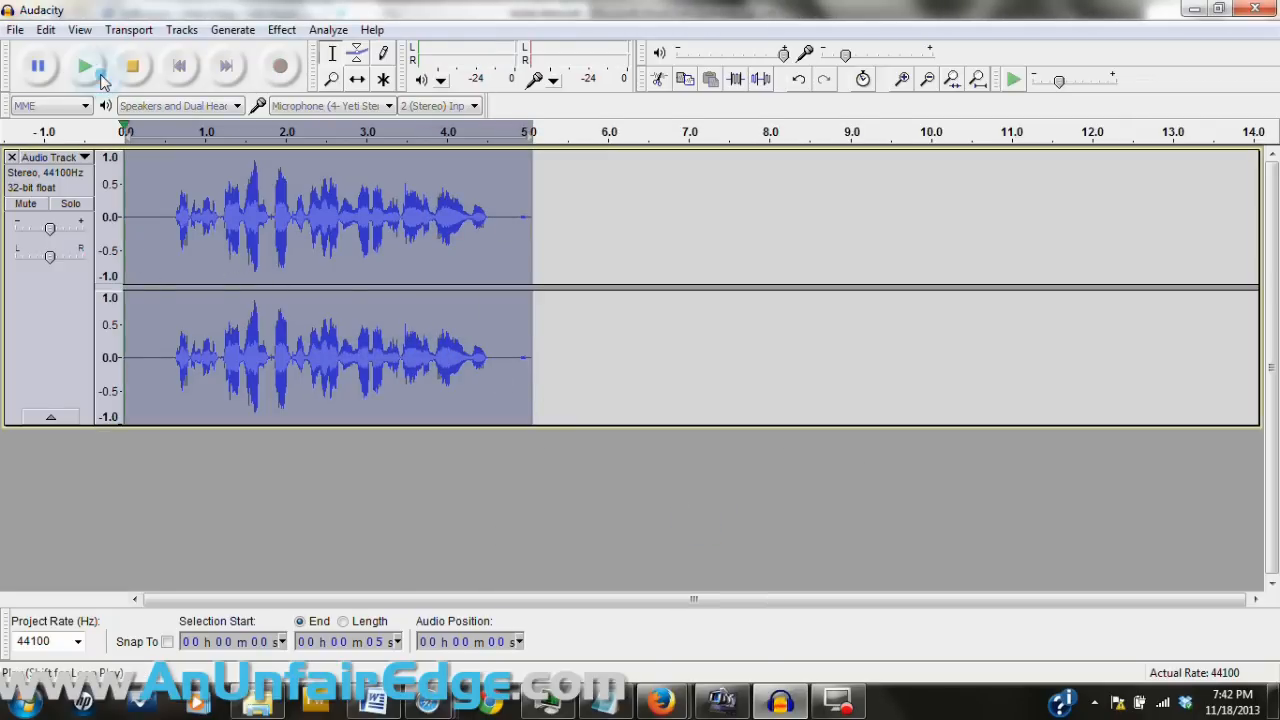
click(85, 66)
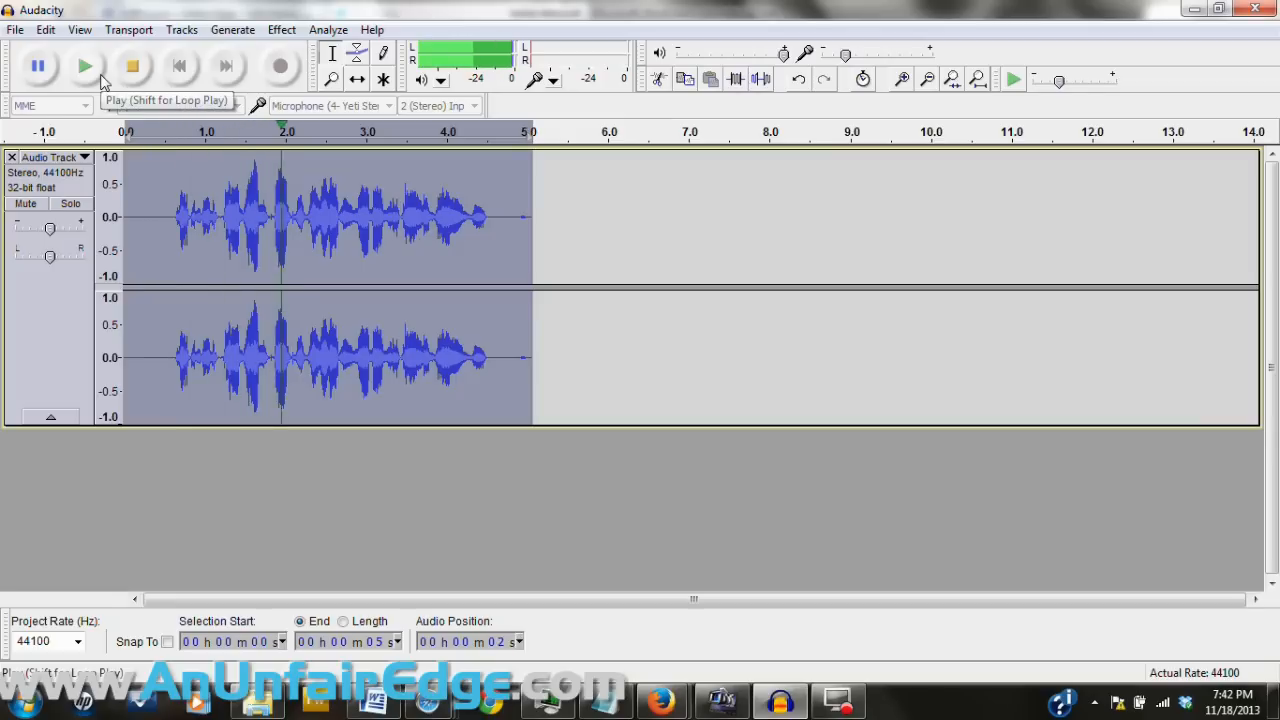